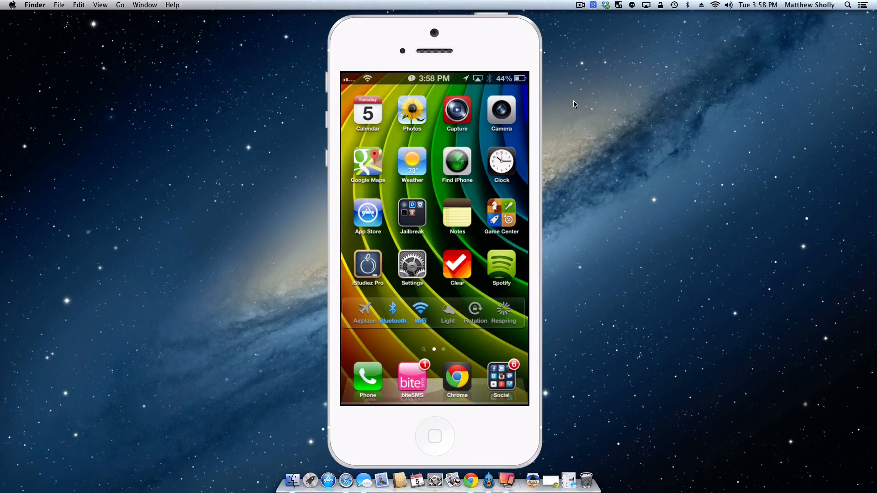
Open the Test note in Notes and type 'the best' after 'My brain is'.
{"action": "left_click", "coordinate": [457, 216]}
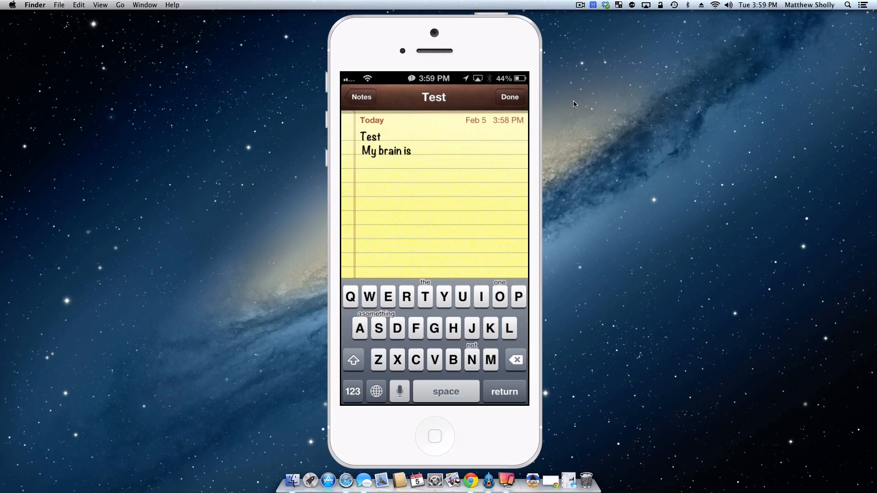
{"action": "type", "text": "the best"}
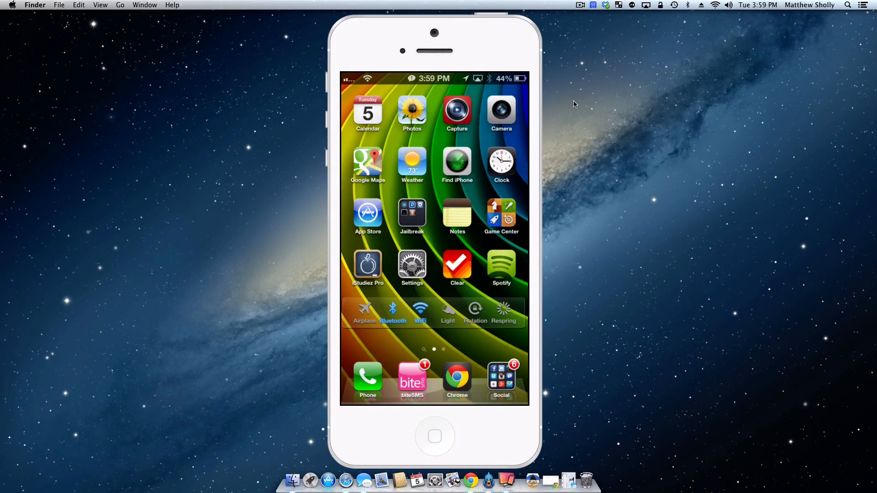
Open Settings, scroll to the installed tweaks, and open a tweak's preference page.
{"action": "left_click", "coordinate": [411, 266]}
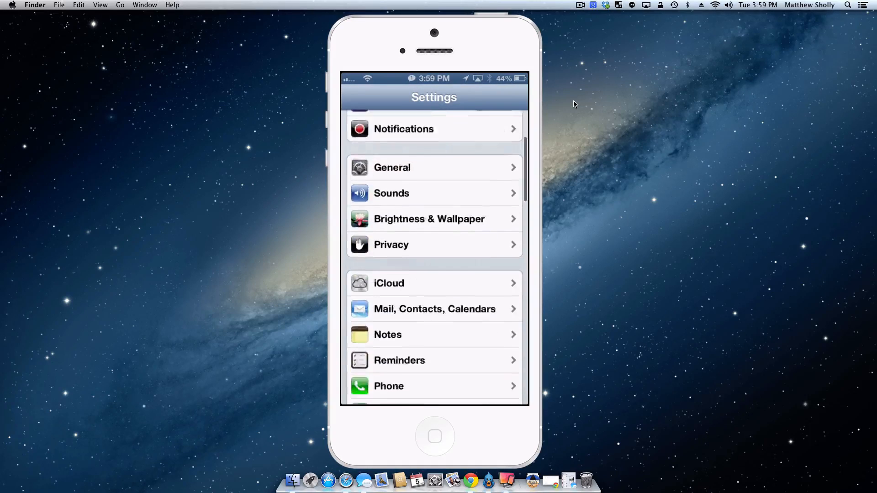
{"action": "scroll", "scroll_direction": "down", "scroll_amount": 3}
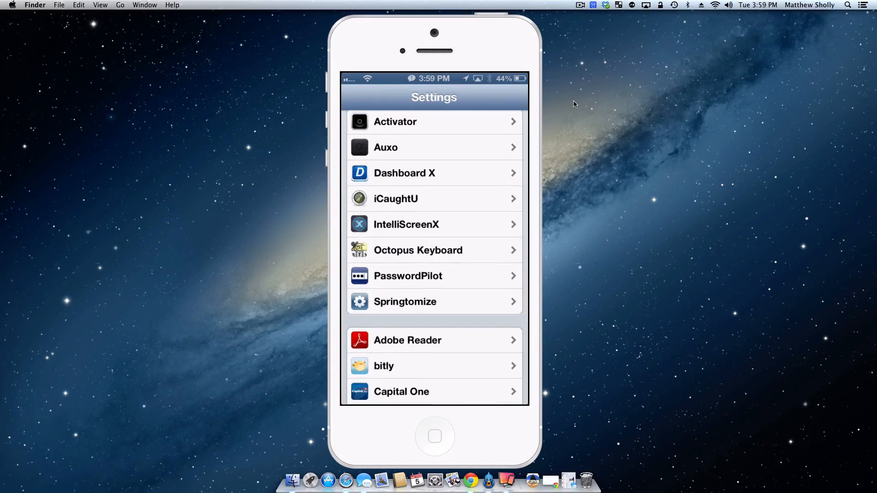
{"action": "left_click", "coordinate": [407, 276]}
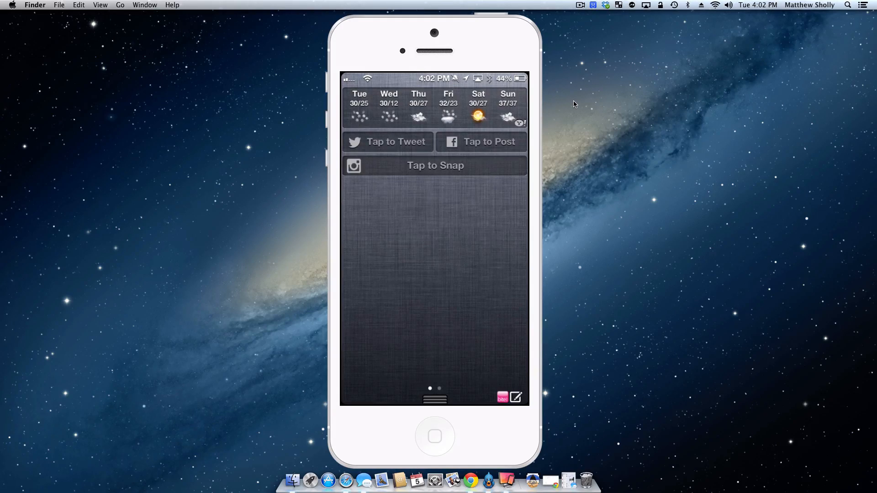
Tap the 'Tap to Snap' widget to open the Instagram camera.
{"action": "left_click", "coordinate": [435, 165]}
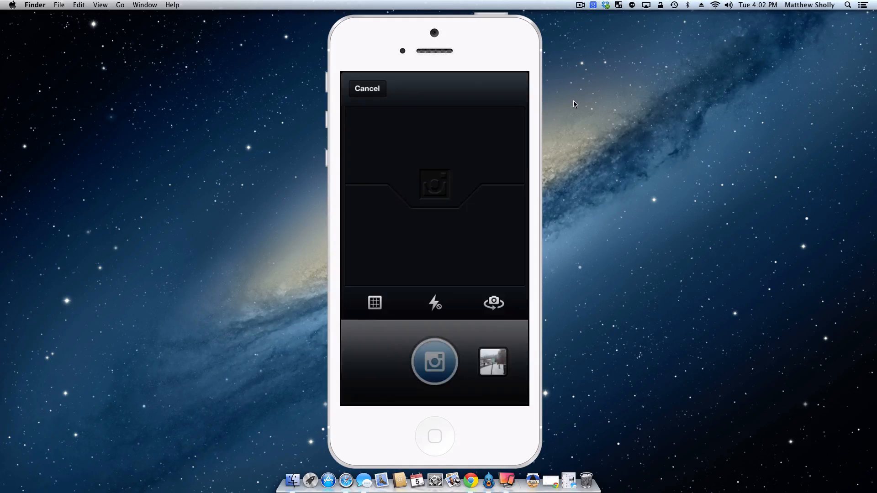